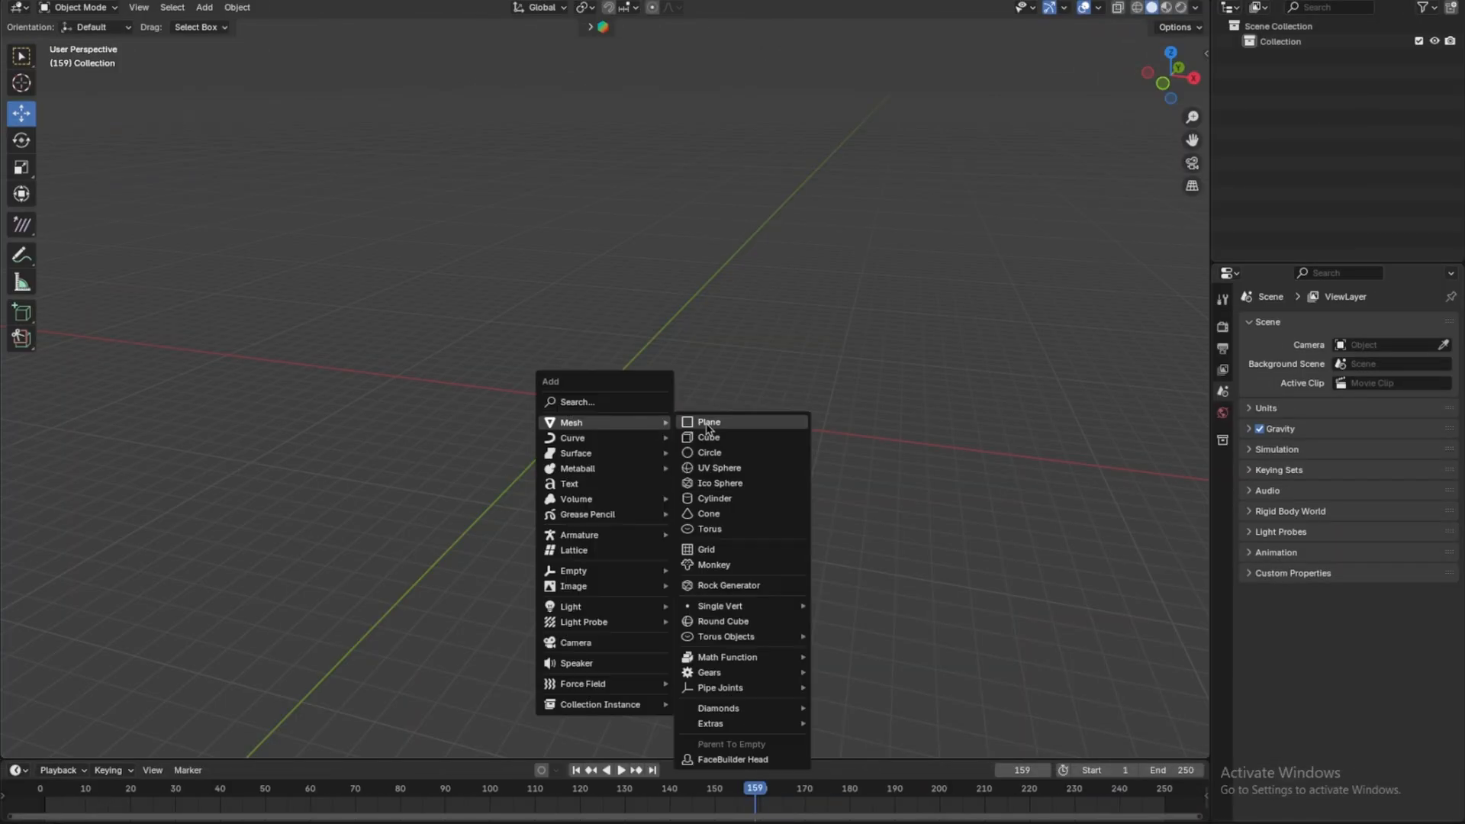
- Add a large ground plane with a much smaller plane above its centre
left_click(708, 421)
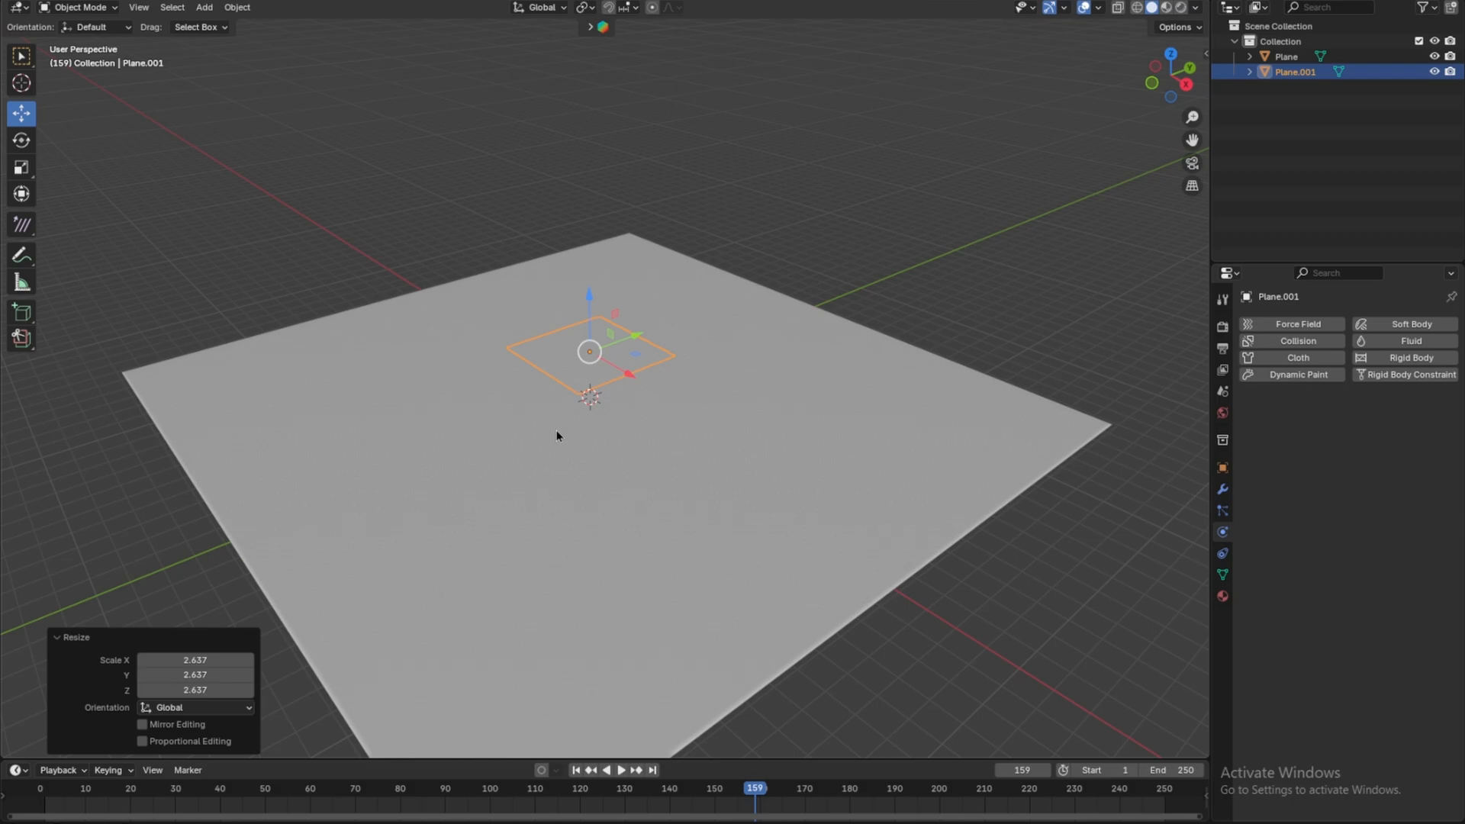
- Extrude the small plane into a thin slab and subdivide its mesh densely
key("Tab")
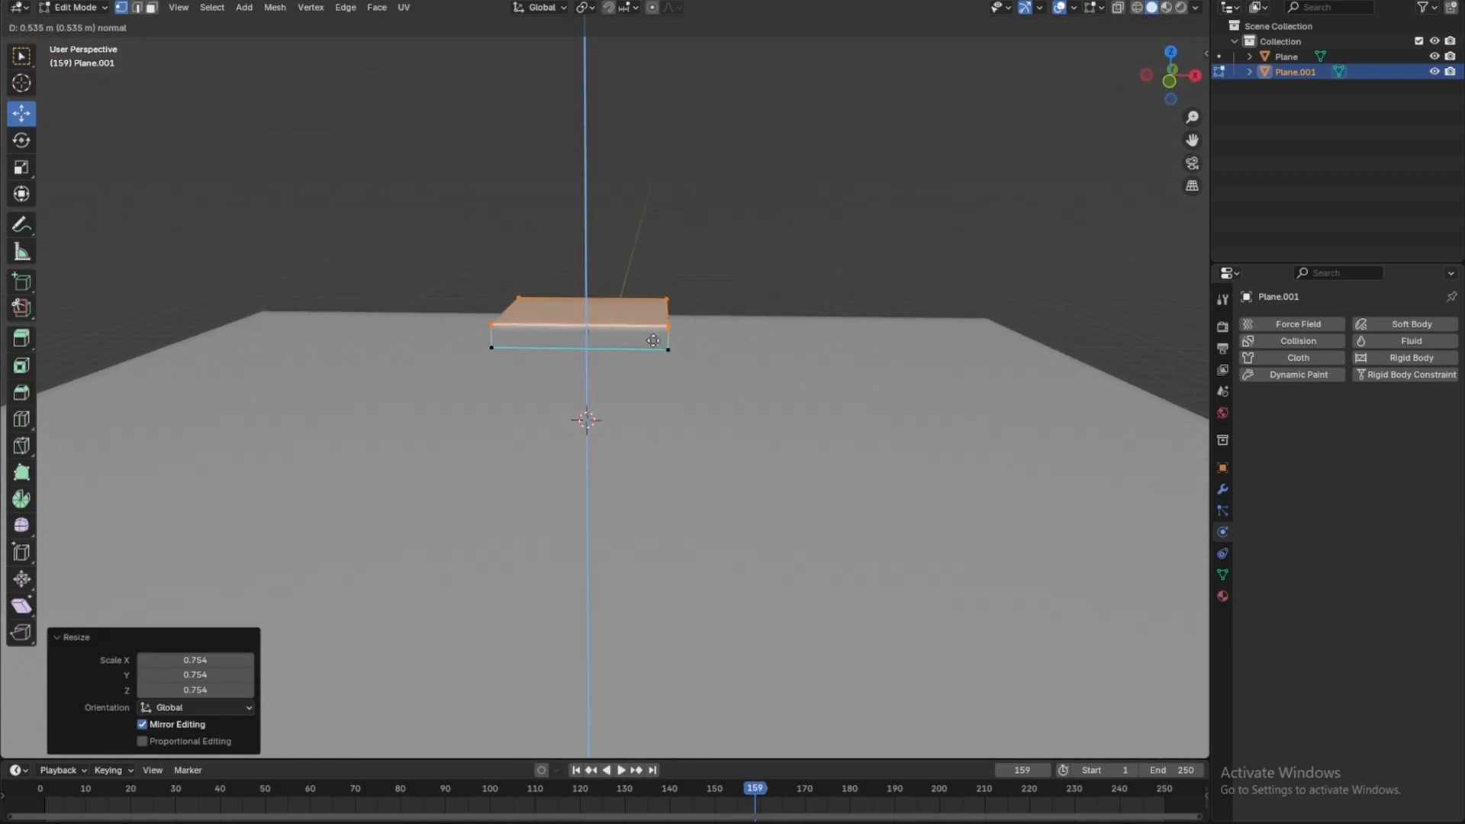
right_click(626, 338)
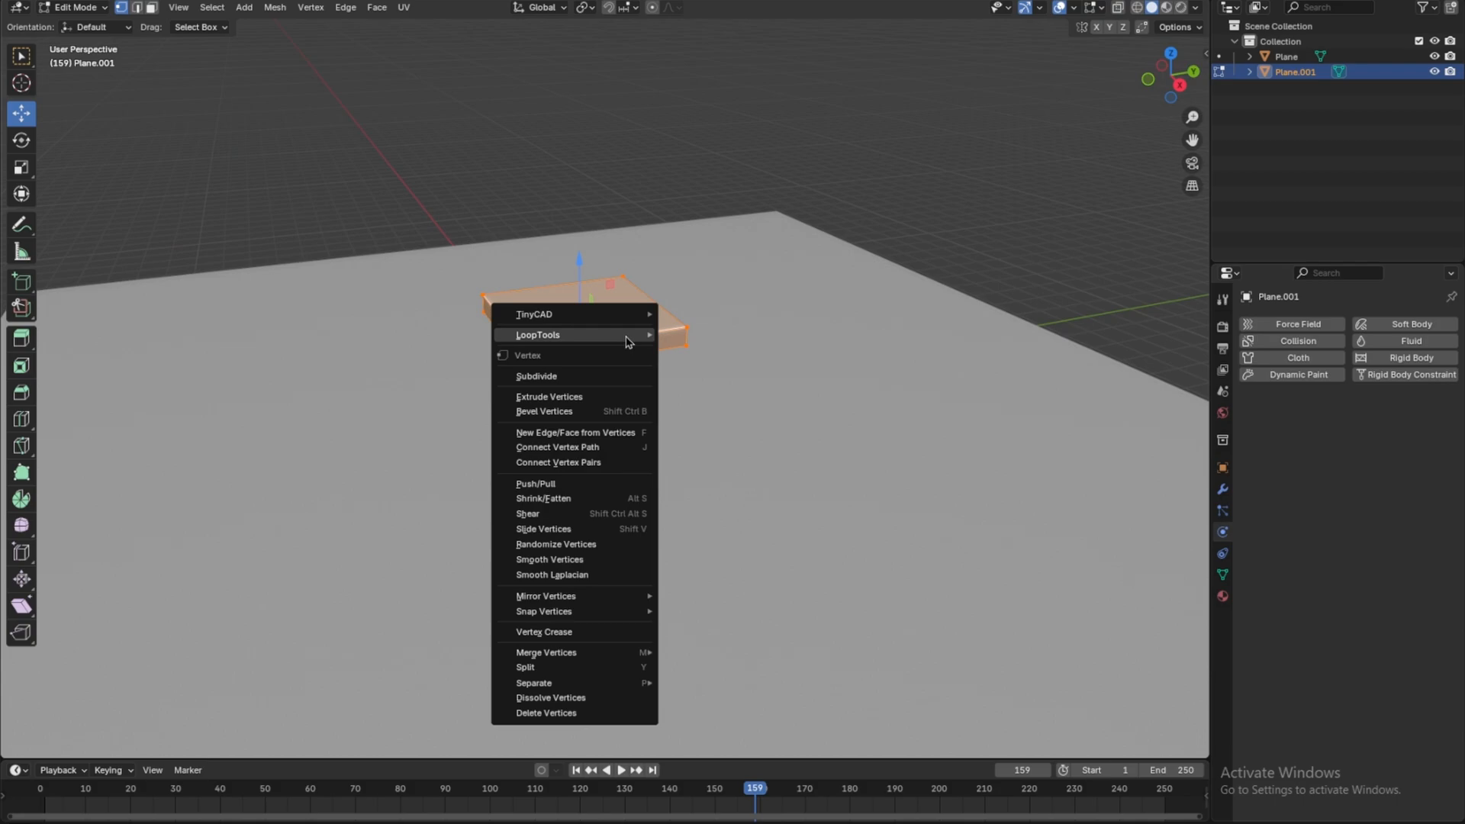
left_click(537, 375)
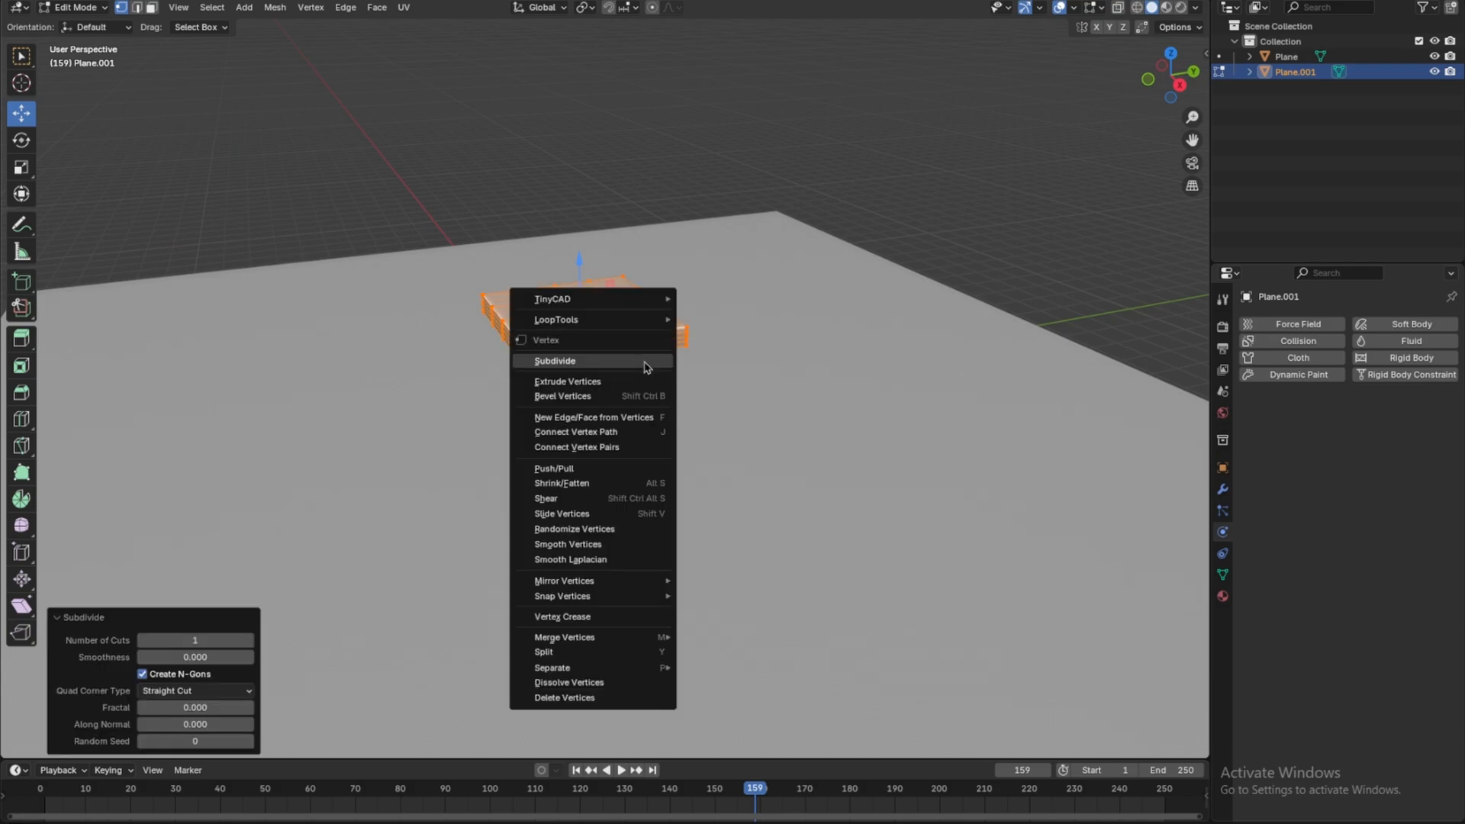
left_click(555, 360)
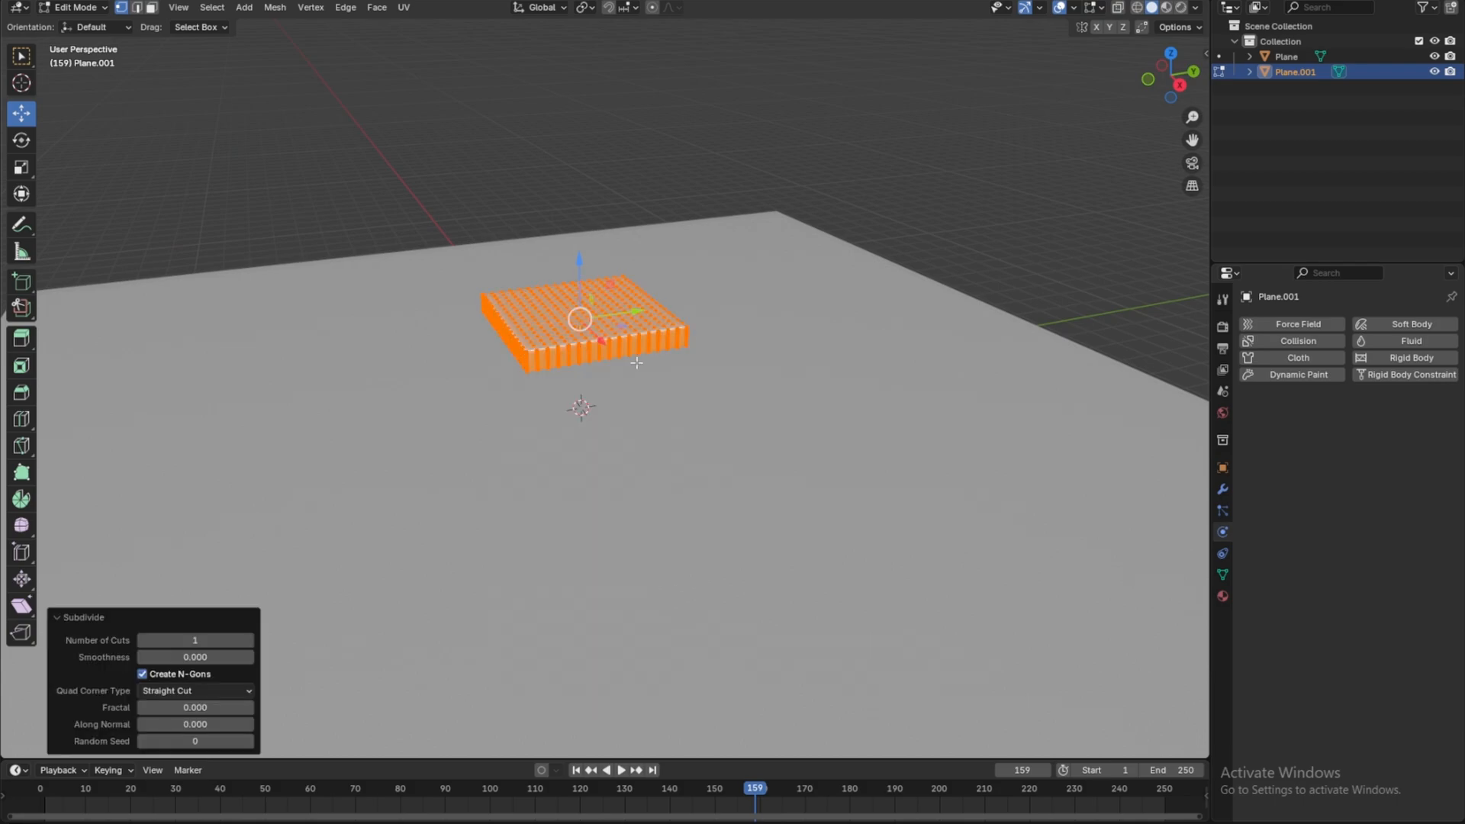
key("Tab")
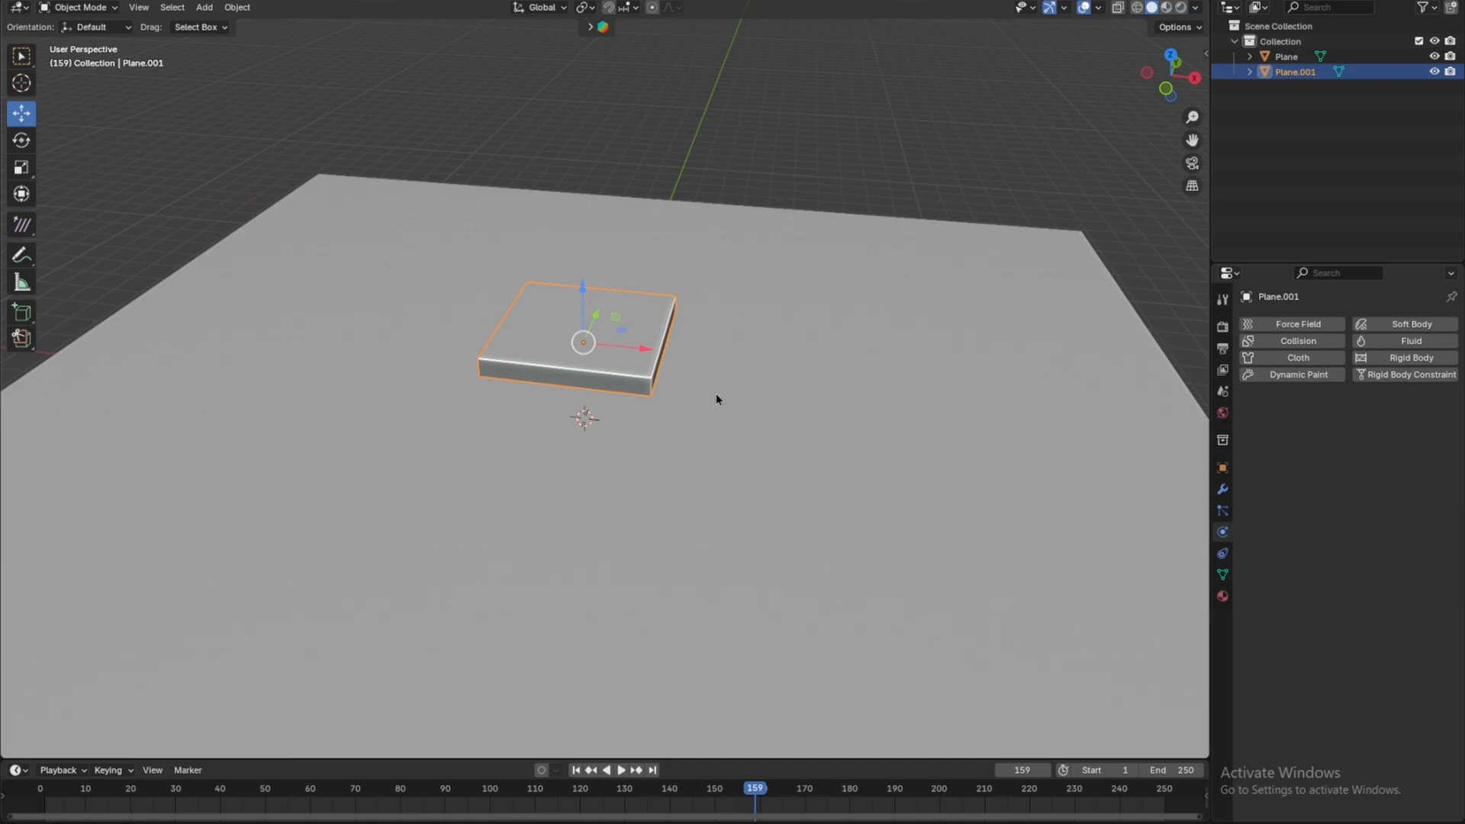
- Make the slab a cloth object with pressure enabled at 3.000
left_click(1291, 357)
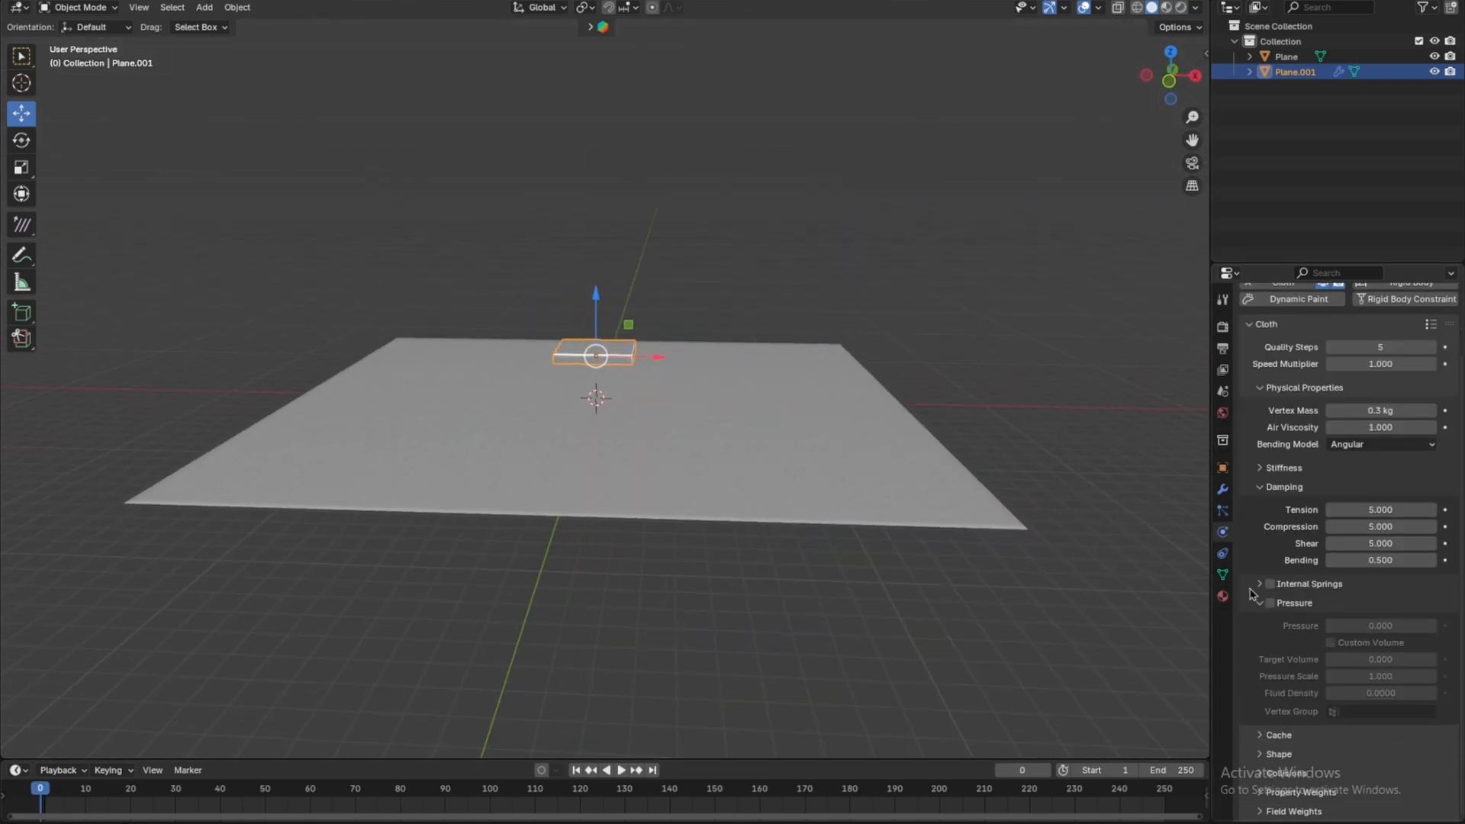
left_click(1269, 603)
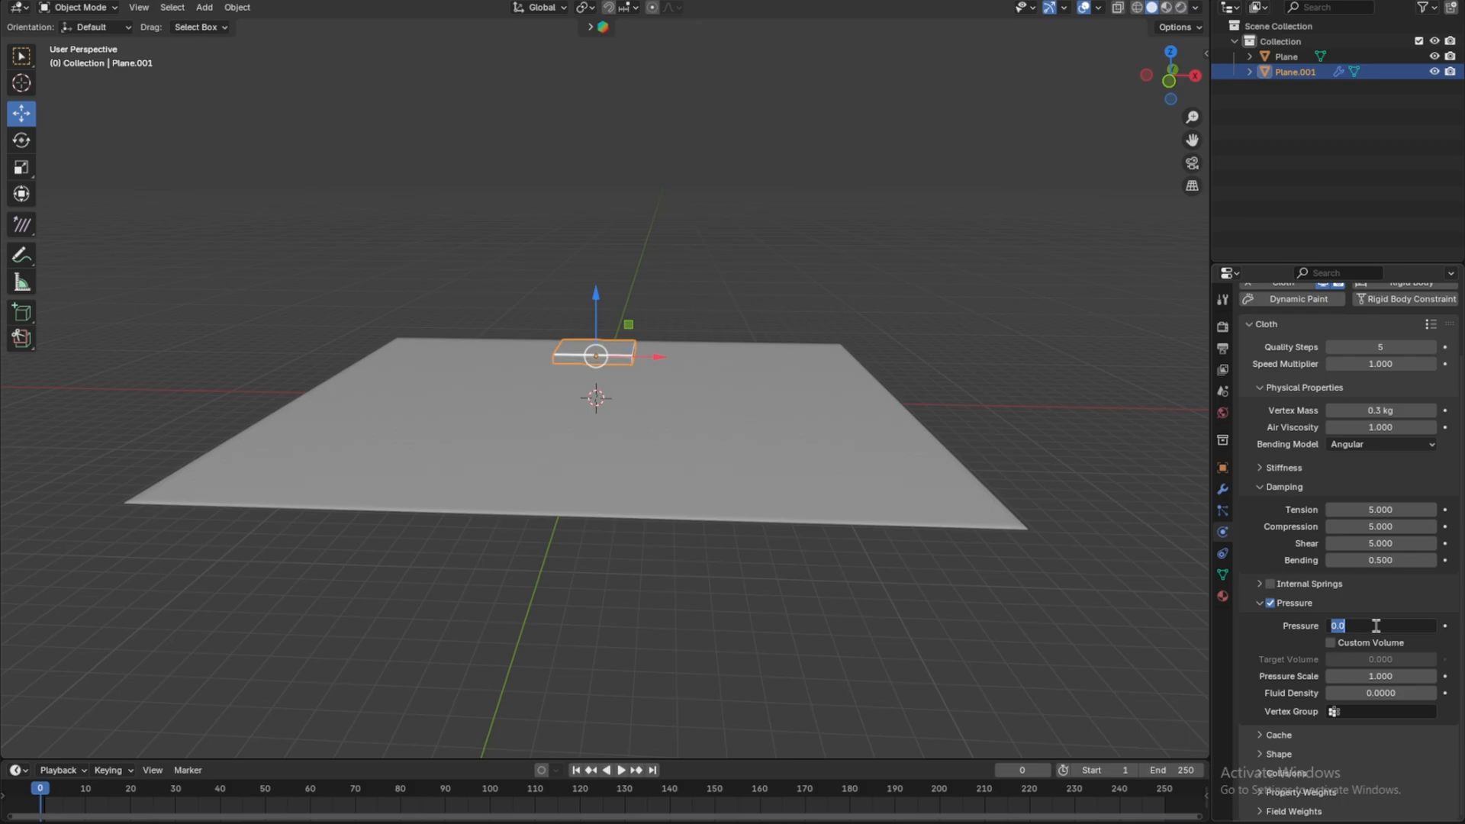
type("3.000")
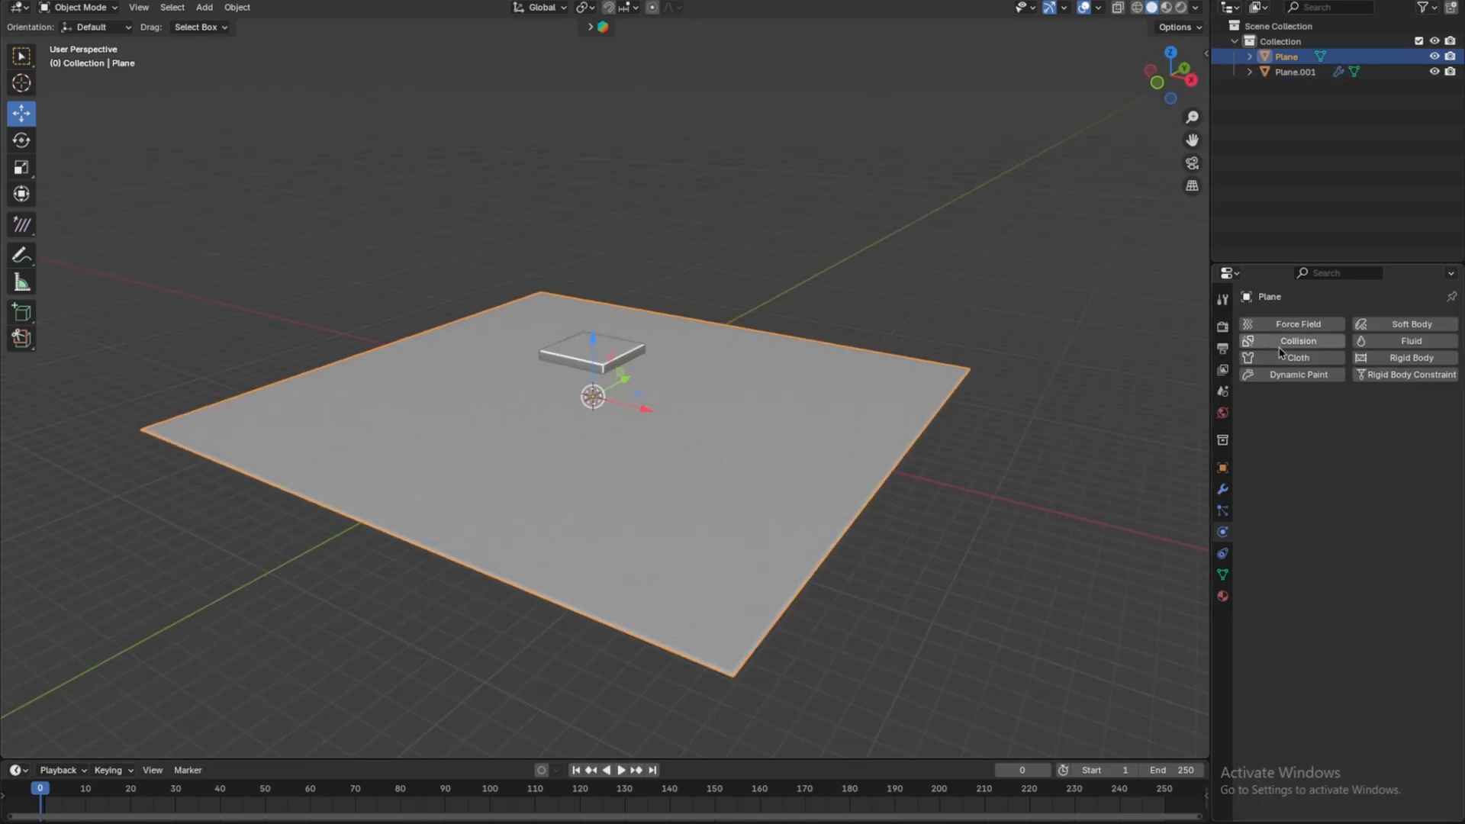
- Give the ground plane collision and test-play the simulation so the slab inflates
left_click(1291, 340)
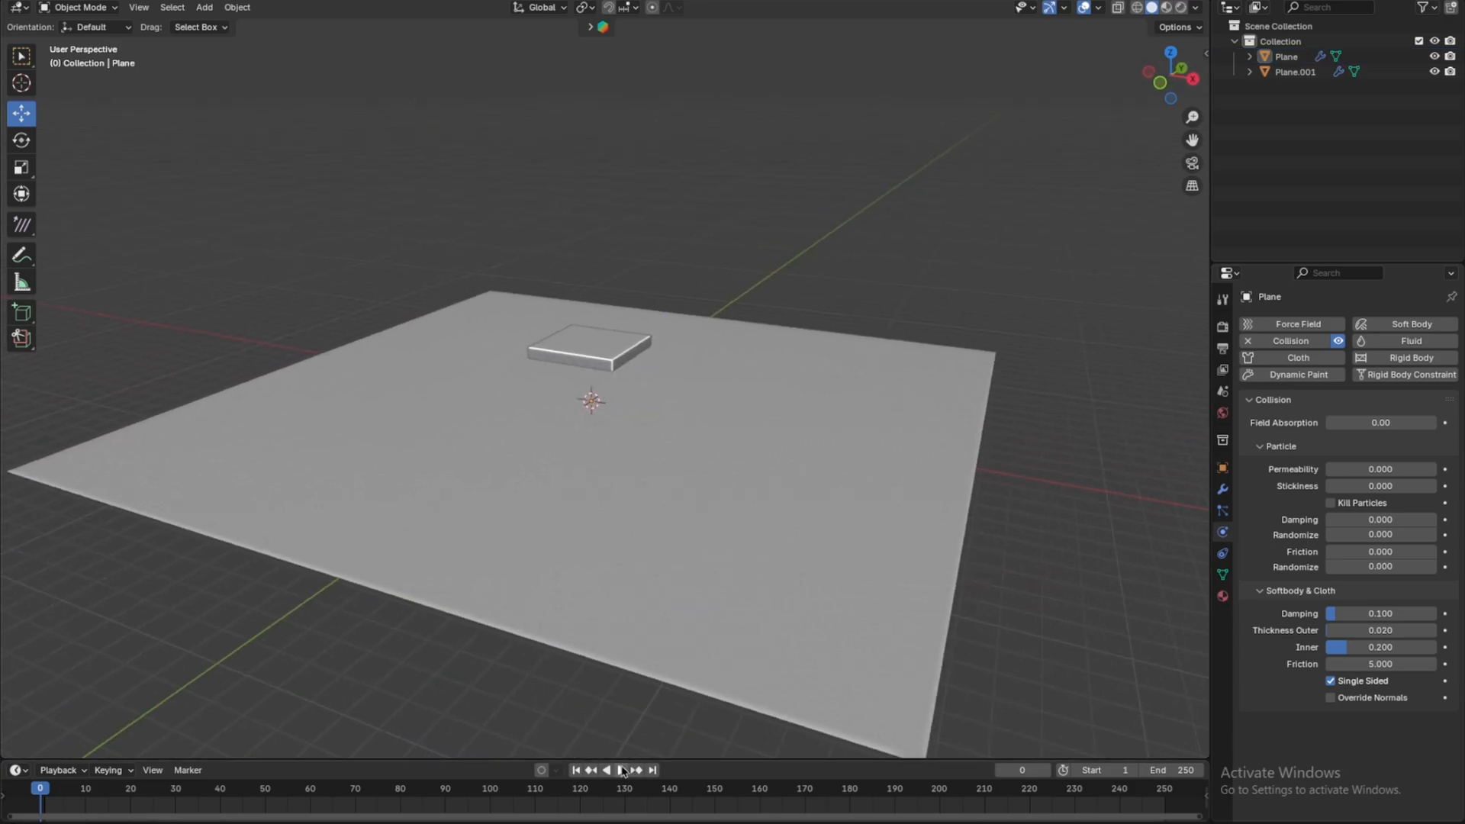
left_click(622, 769)
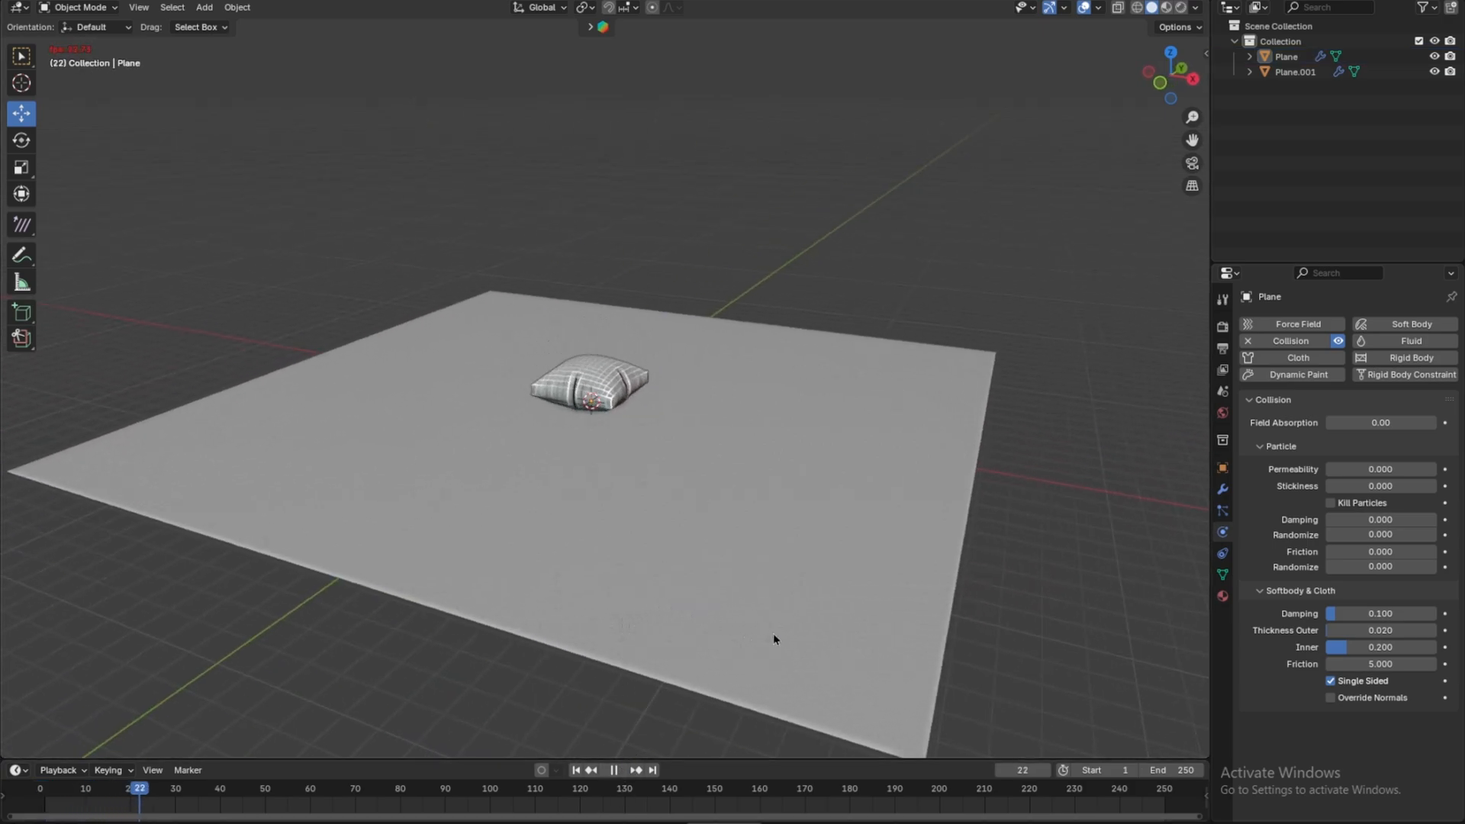
left_click(615, 769)
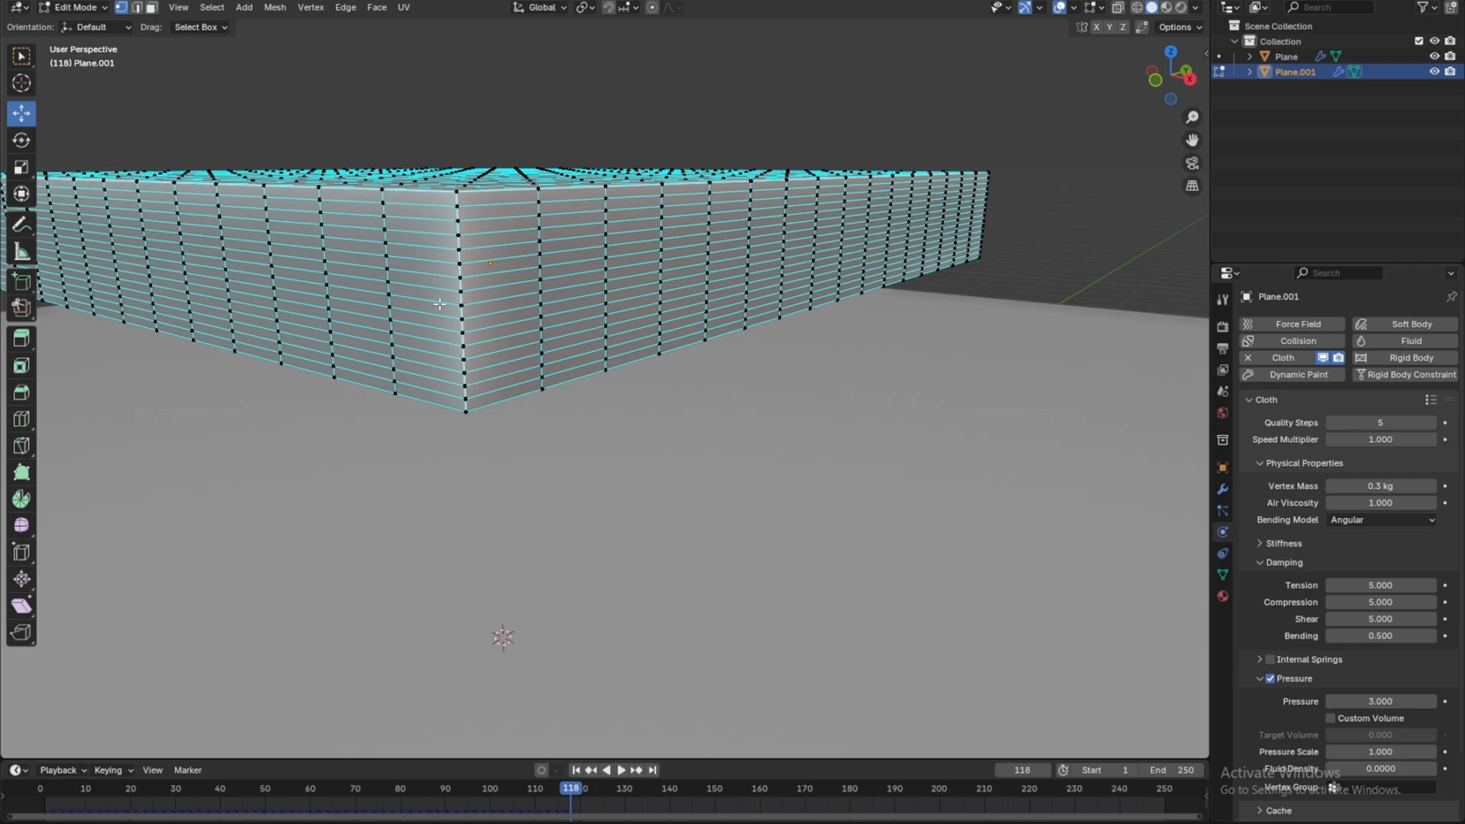
- Scale the slab's middle edge loop slightly inward to form a pillow seam
left_click(458, 305)
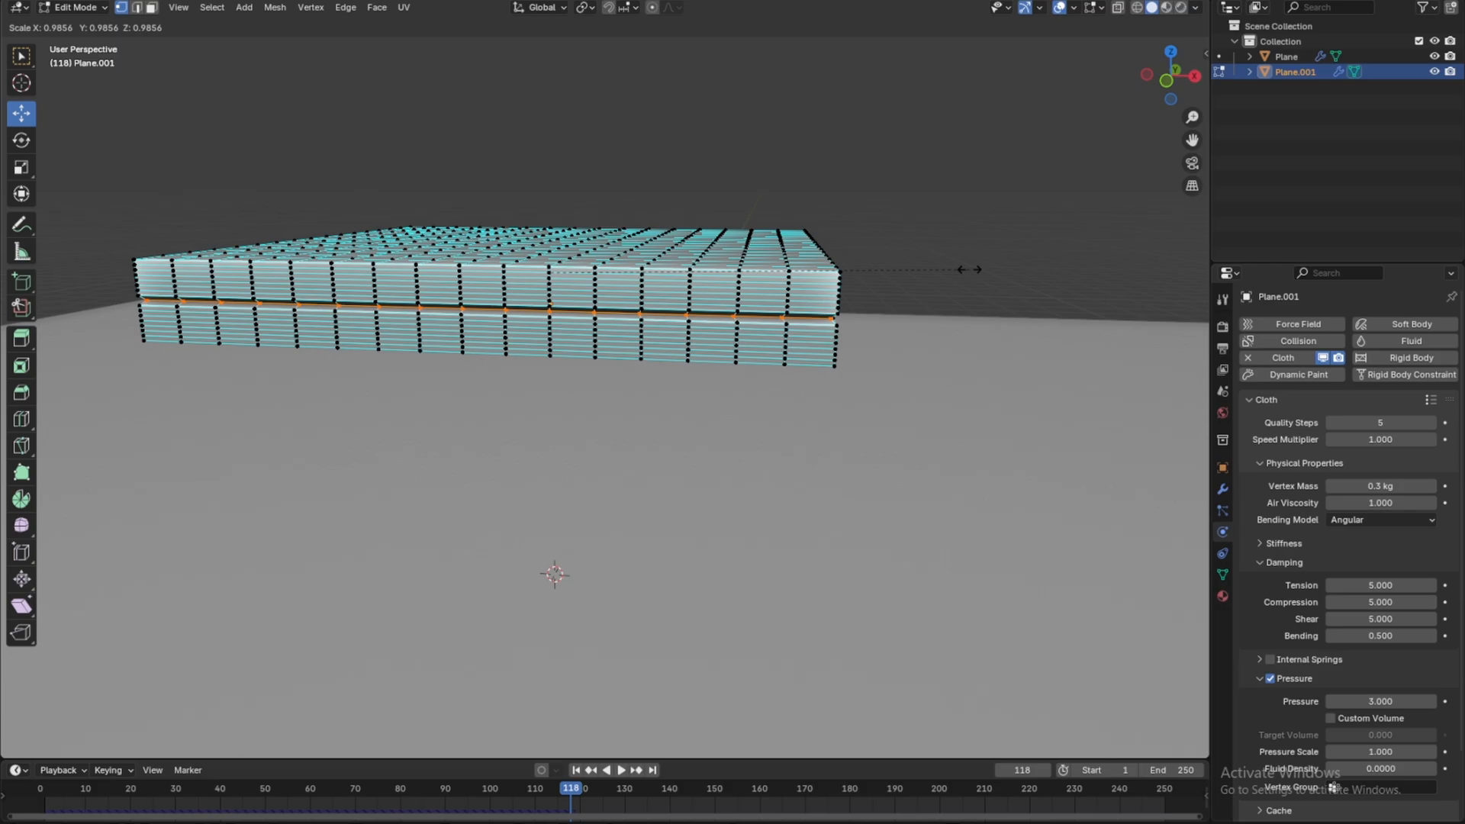
key("Tab")
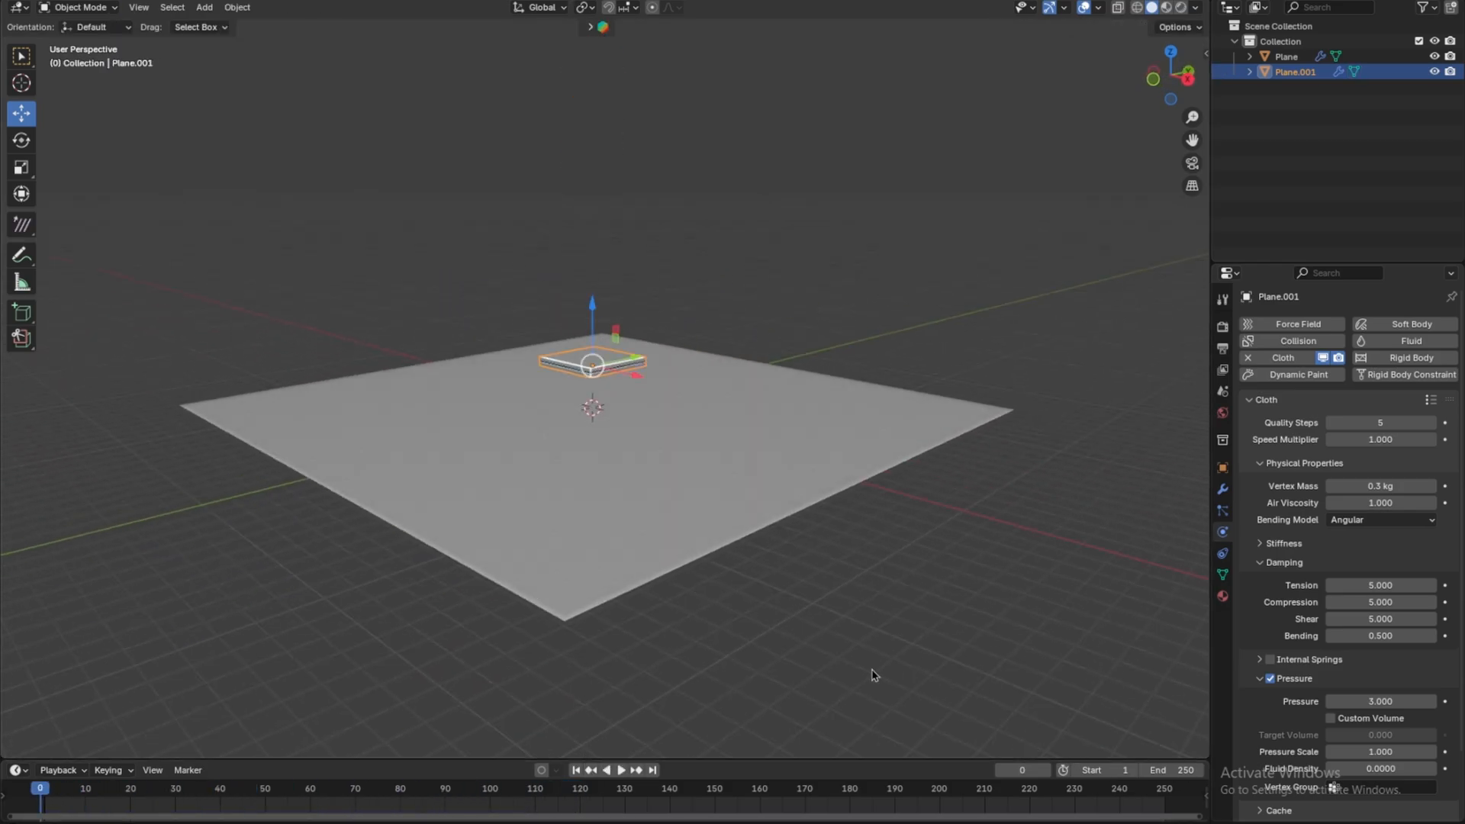
- Replay the cloth simulation so the slab puffs into a seamed pillow
left_click(623, 771)
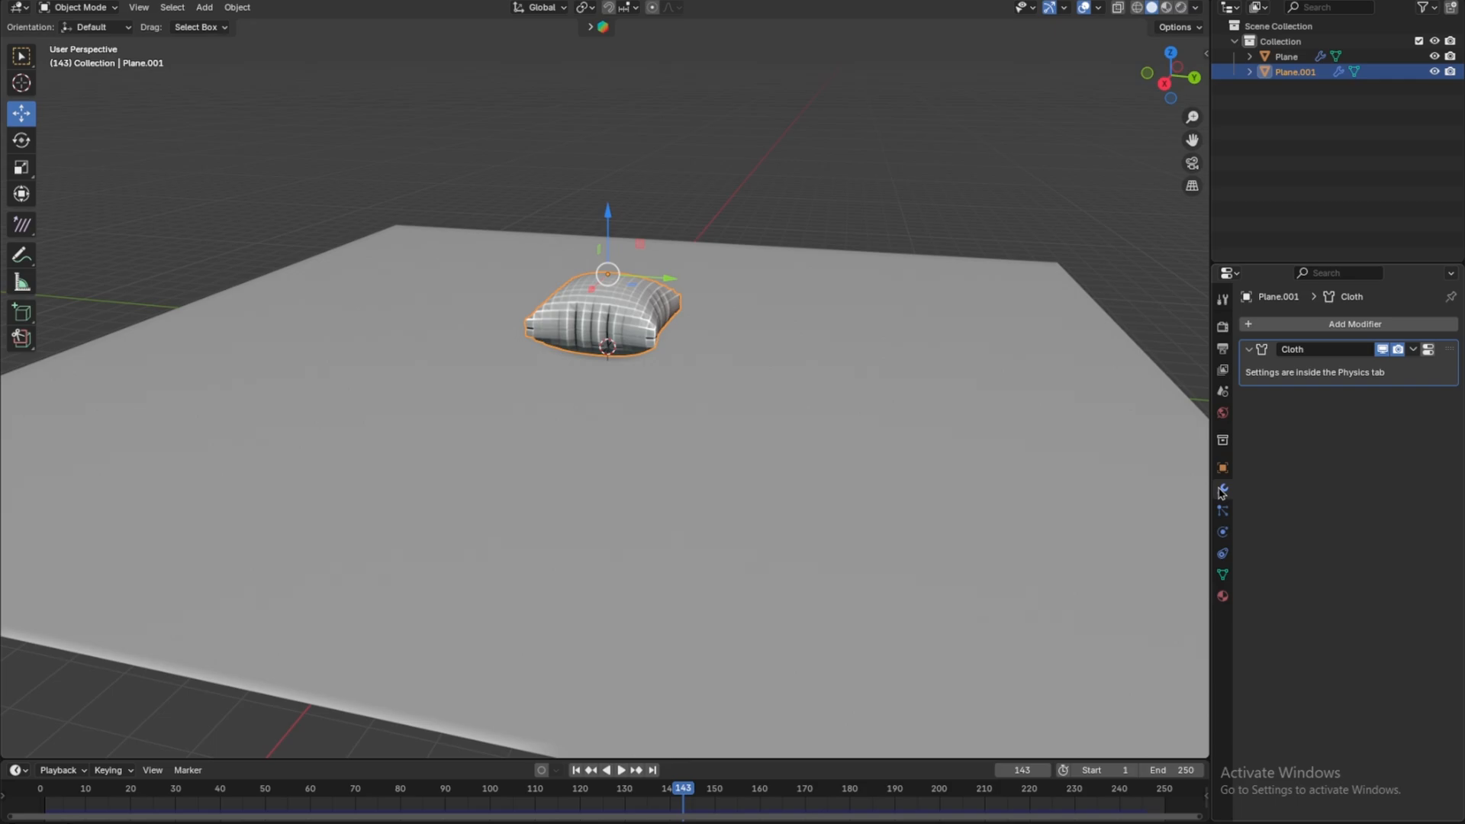
- Apply the Cloth modifier to bake the pillow shape, then add a level-2 subdivision
left_click(1413, 348)
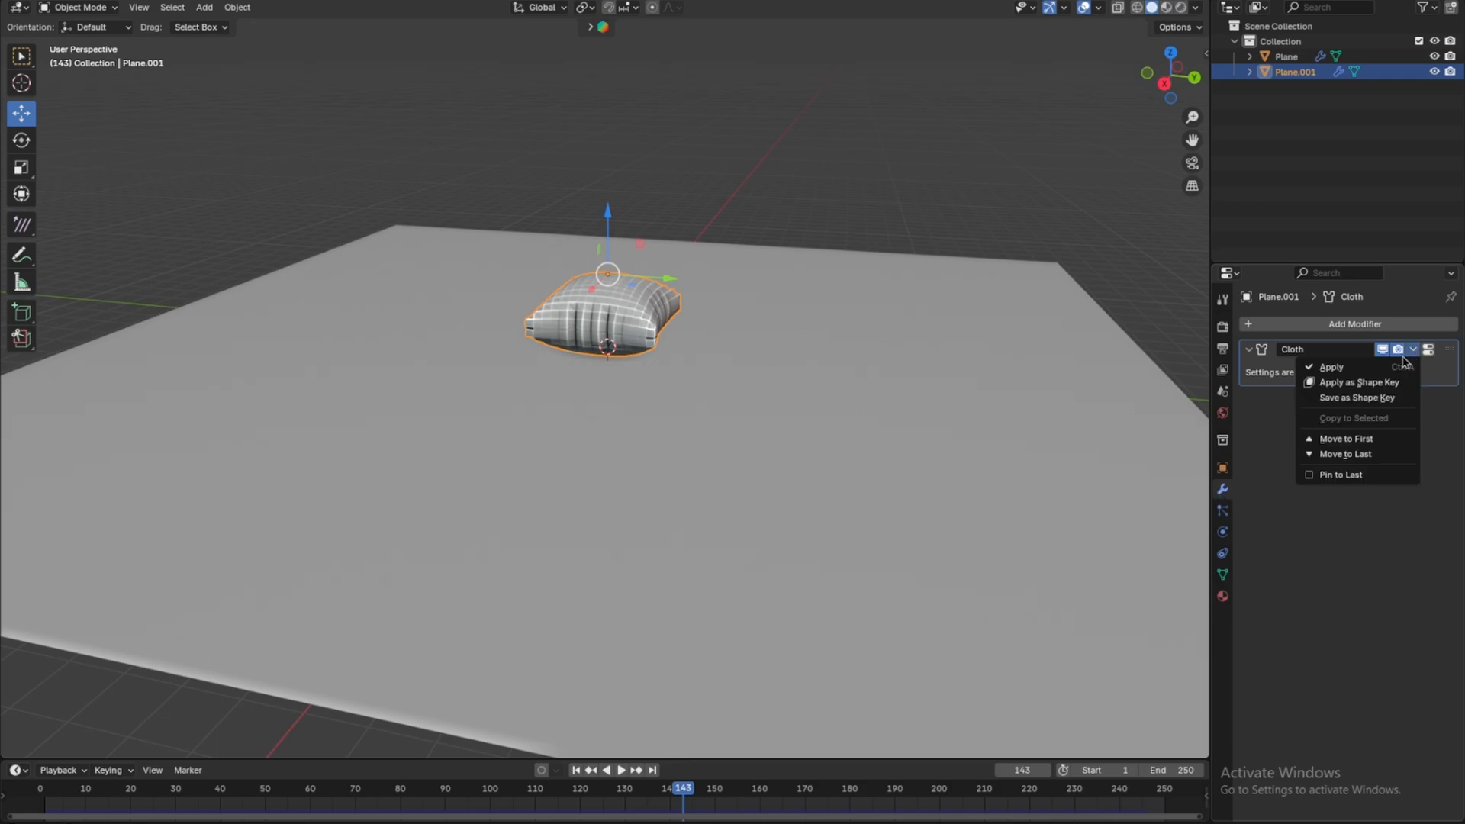
left_click(1331, 366)
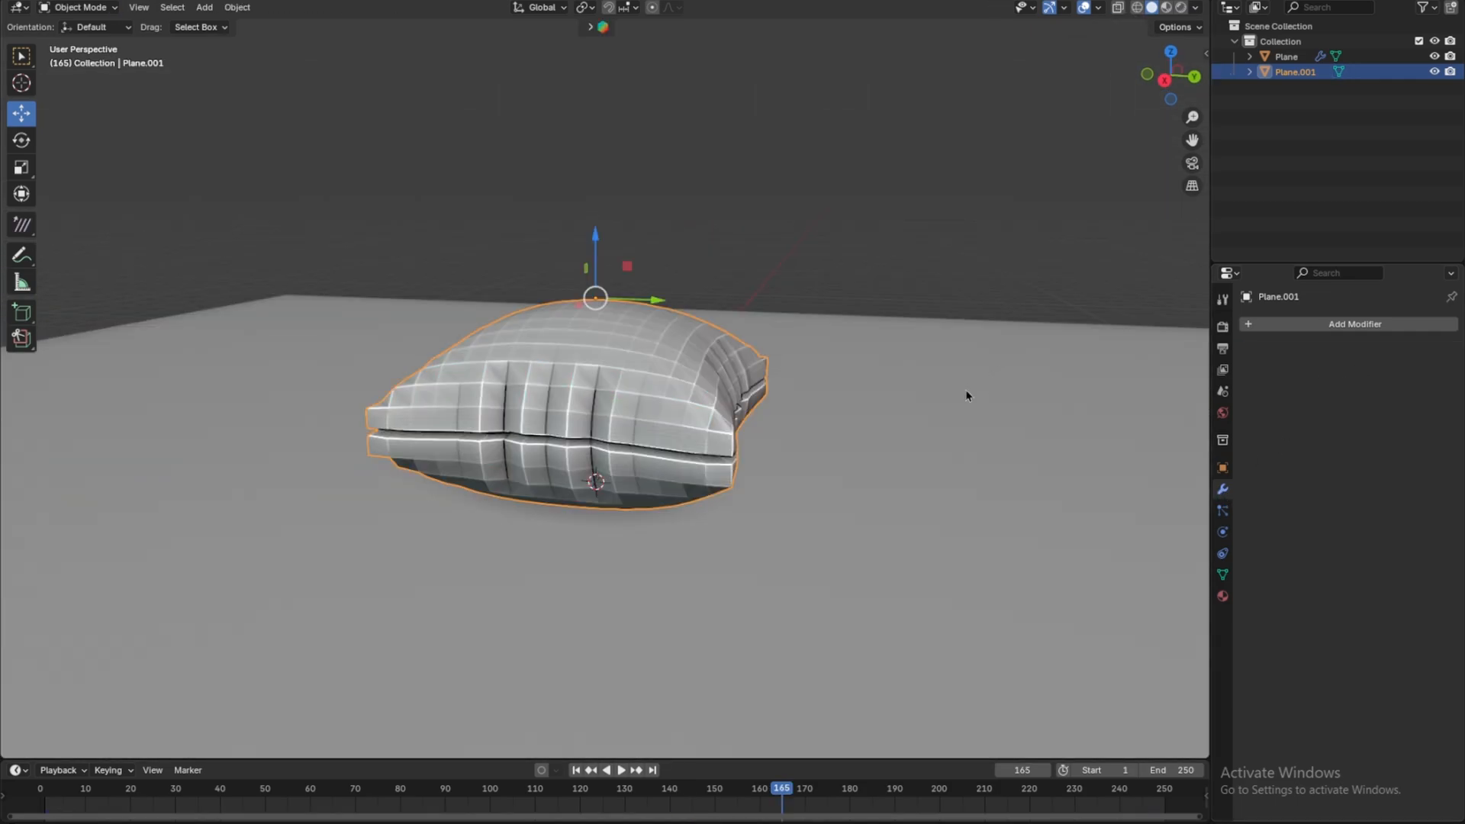
scroll("down", 3)
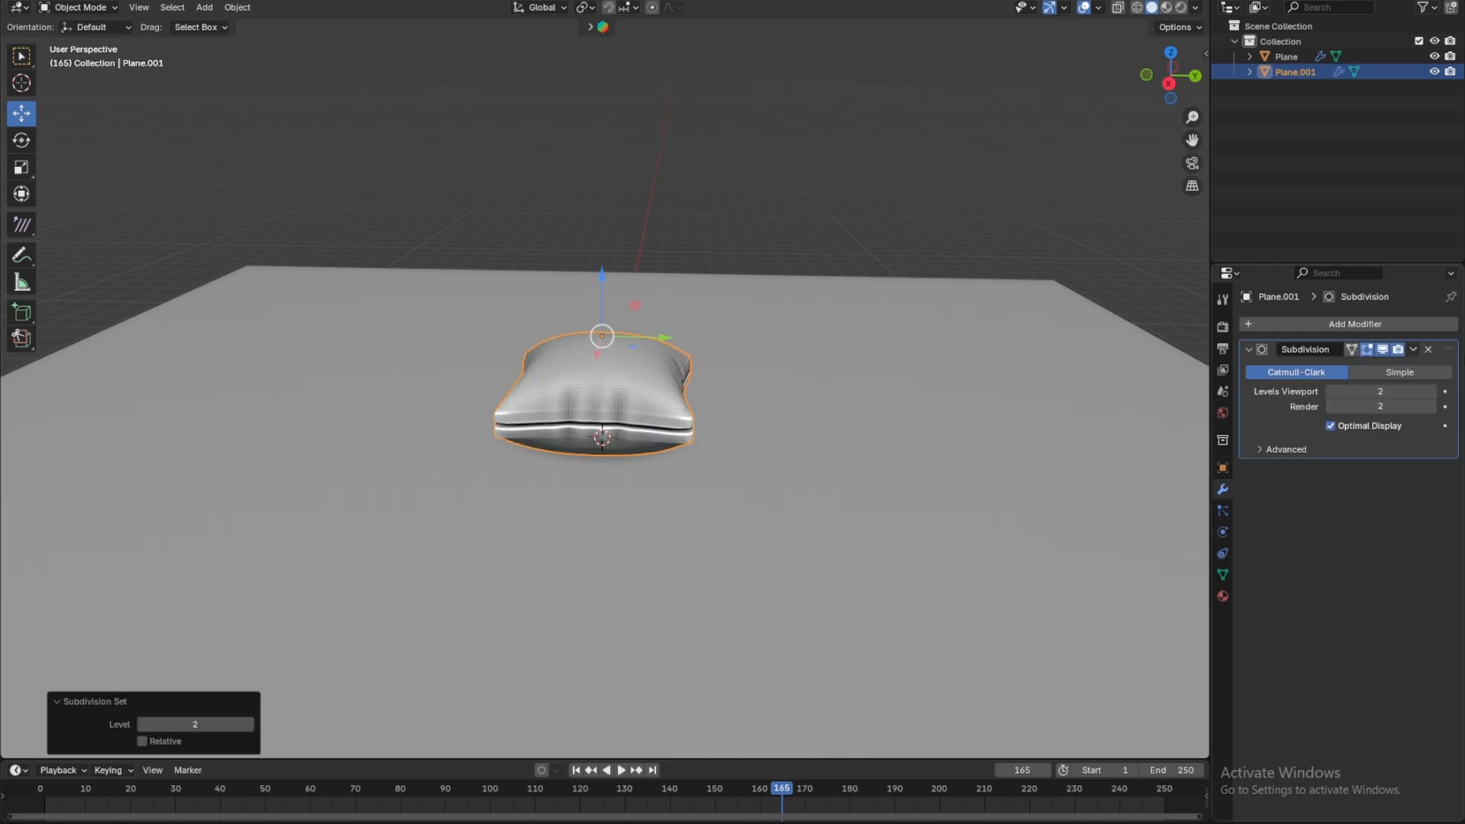
- Replace the subdivision with an applied Subdivision Surface modifier and shade the pillow smooth
left_click(1428, 350)
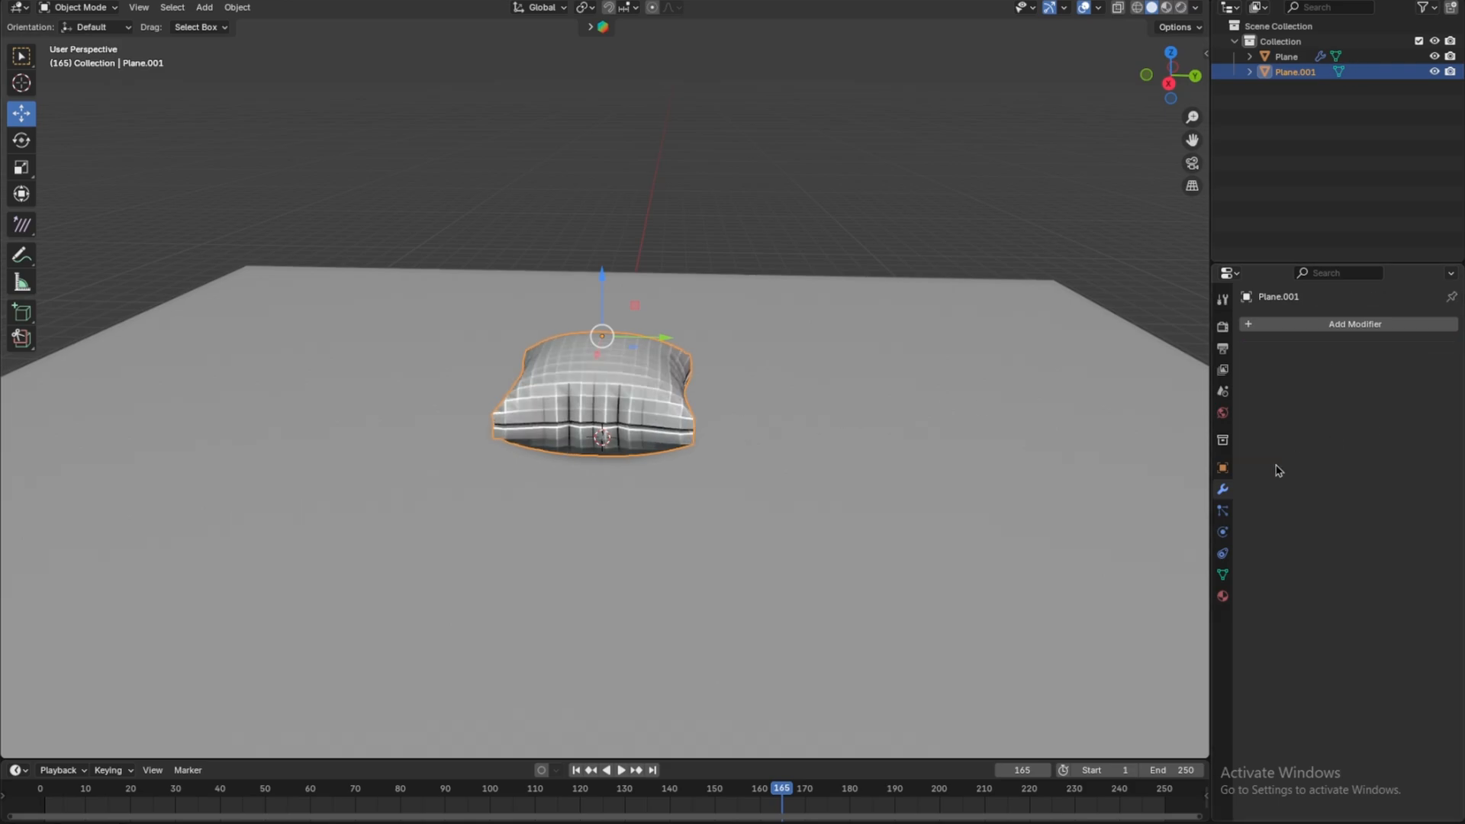
left_click(1356, 323)
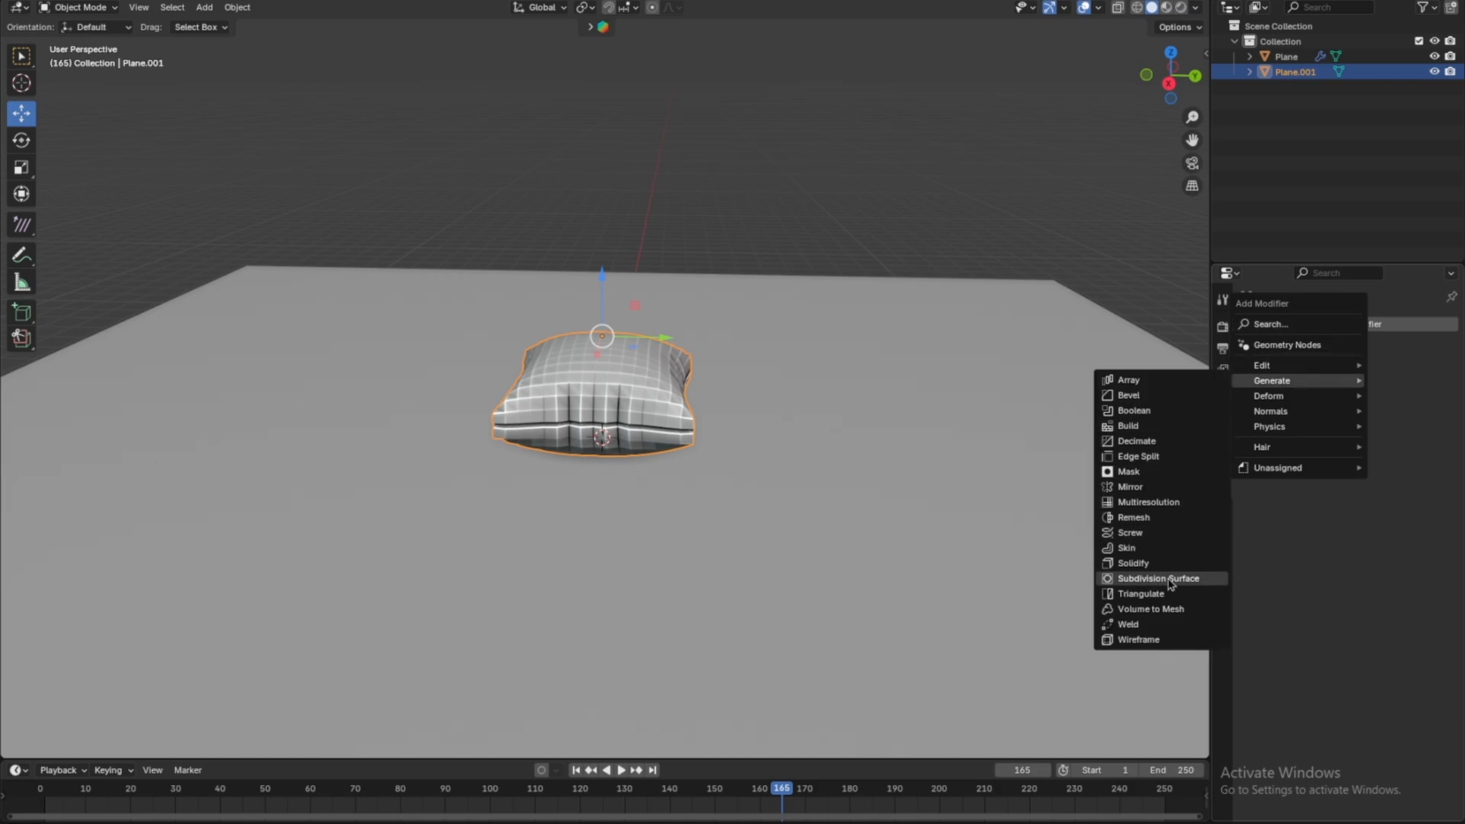
left_click(1157, 578)
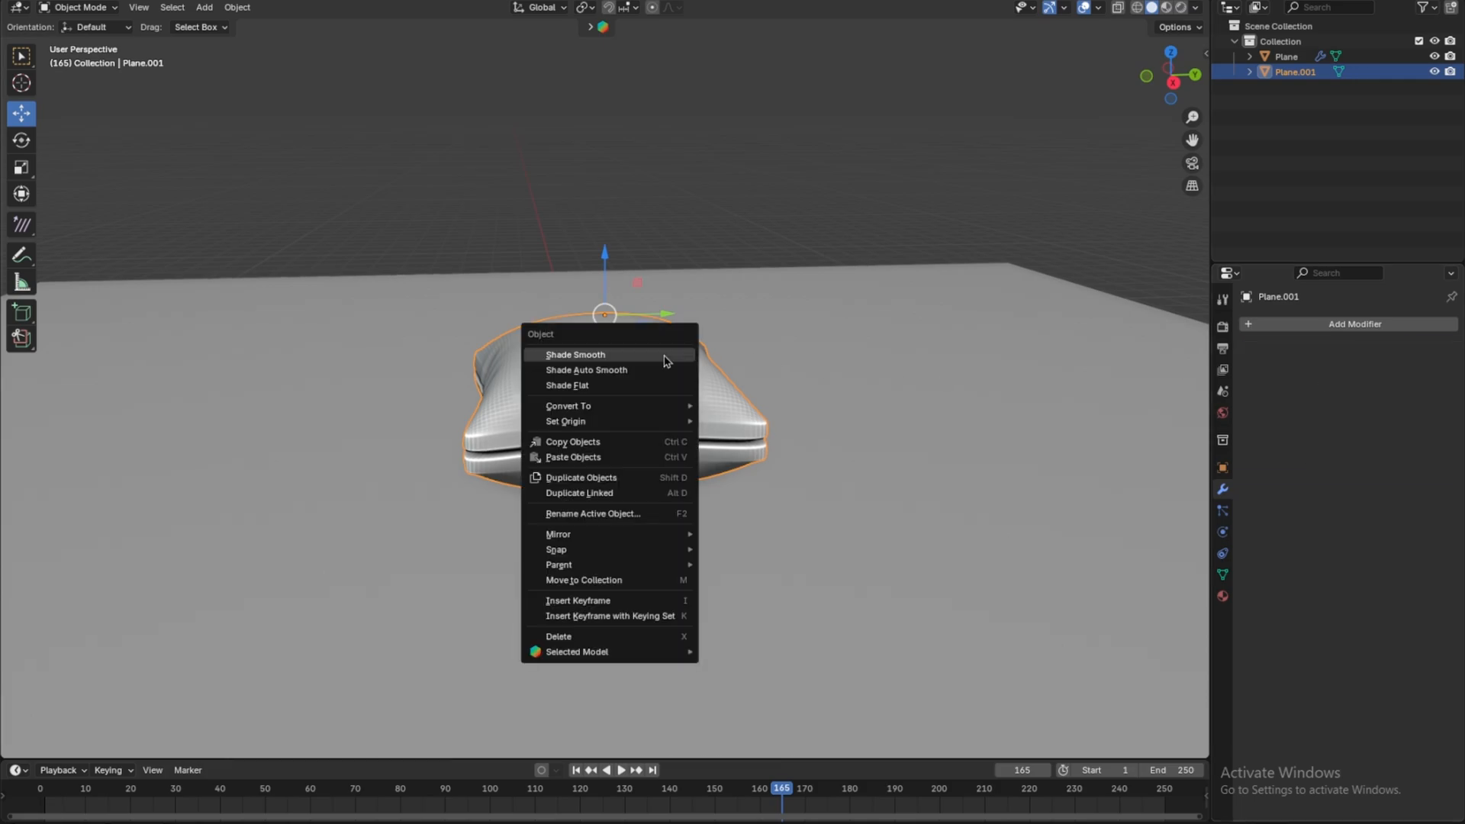
left_click(574, 354)
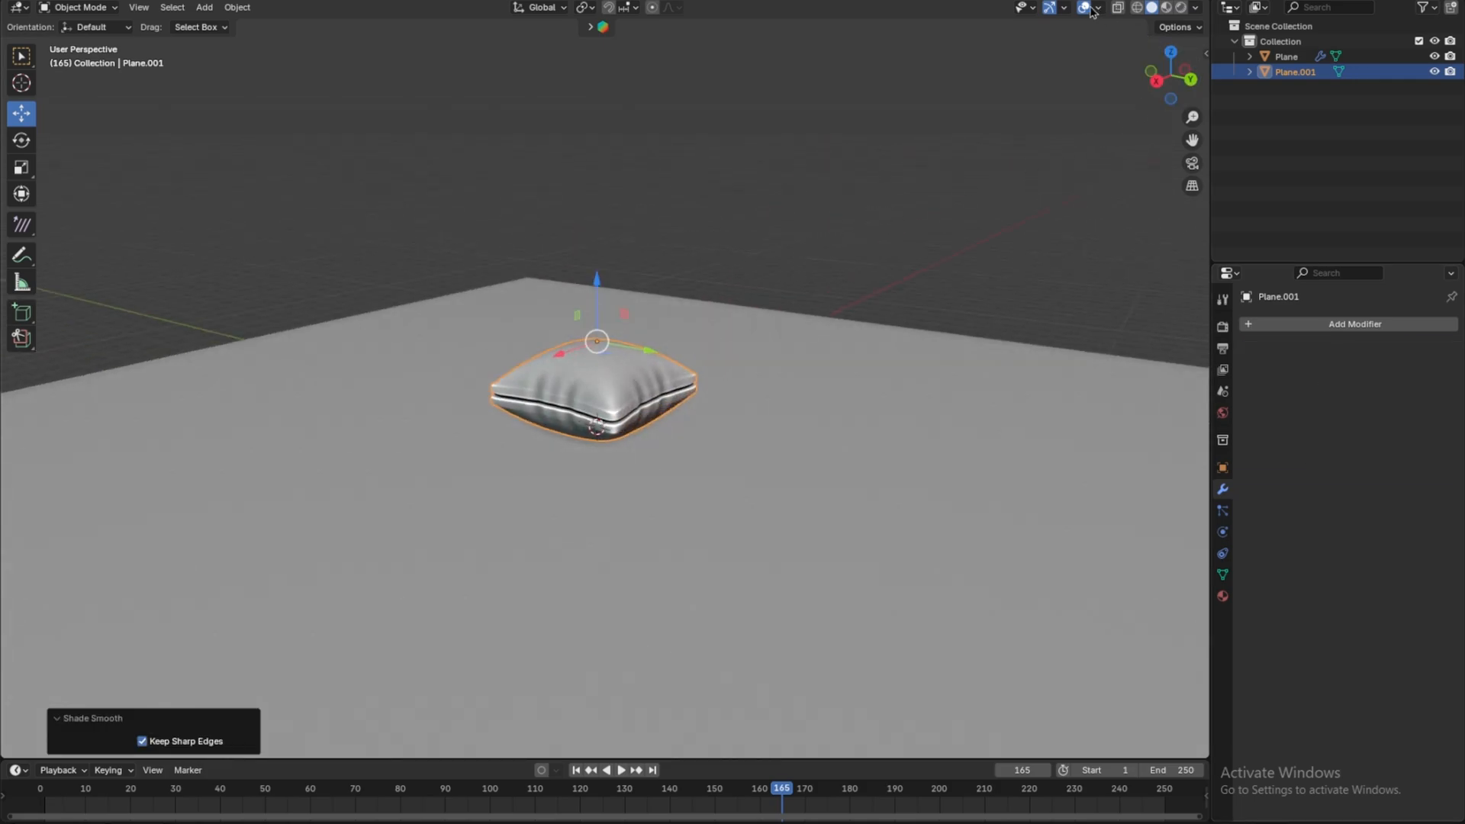